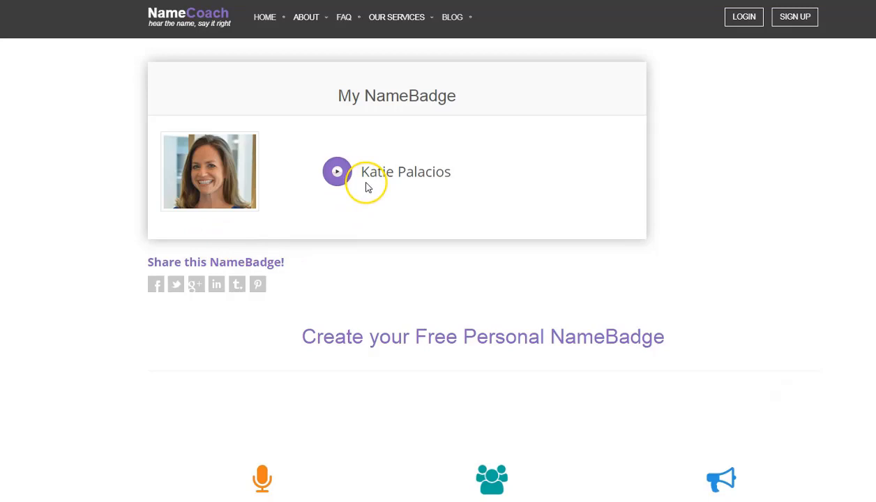
{"action": "mouse_move", "coordinate": [219, 191]}
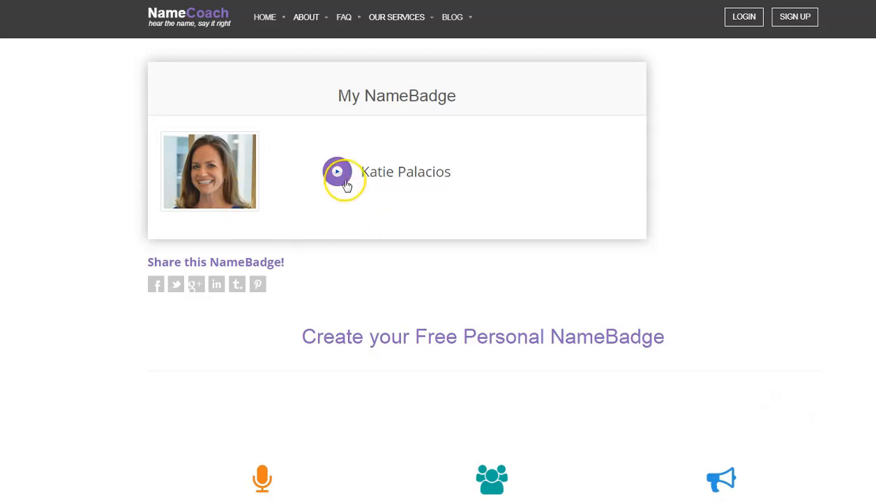
Step: Play the name pronunciation twice, then stop the playback
{"action": "left_click", "coordinate": [337, 171]}
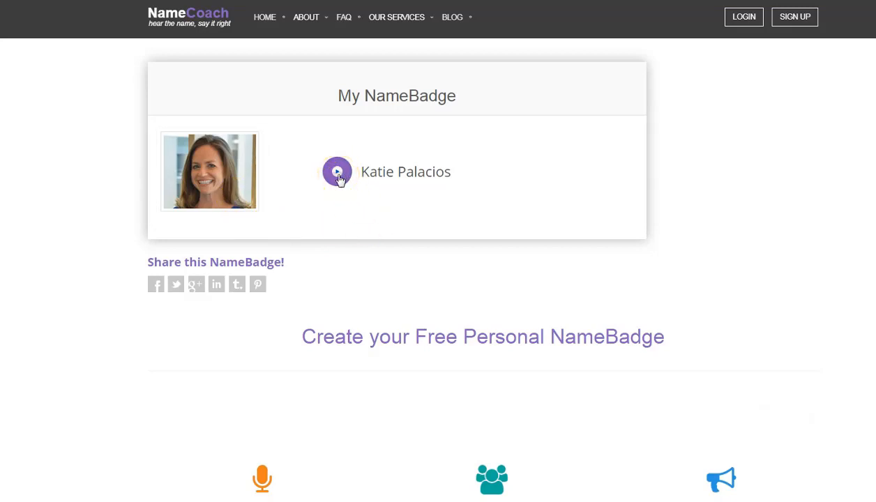
{"action": "left_click", "coordinate": [336, 171]}
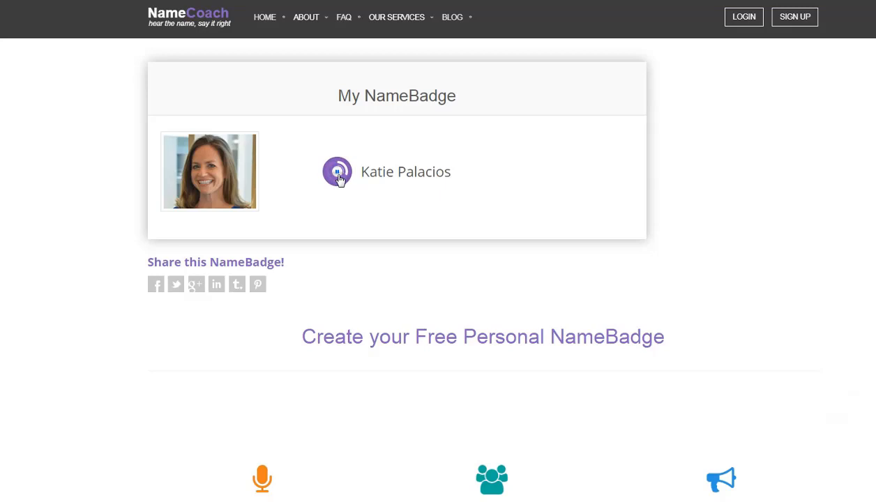
{"action": "left_click", "coordinate": [337, 171]}
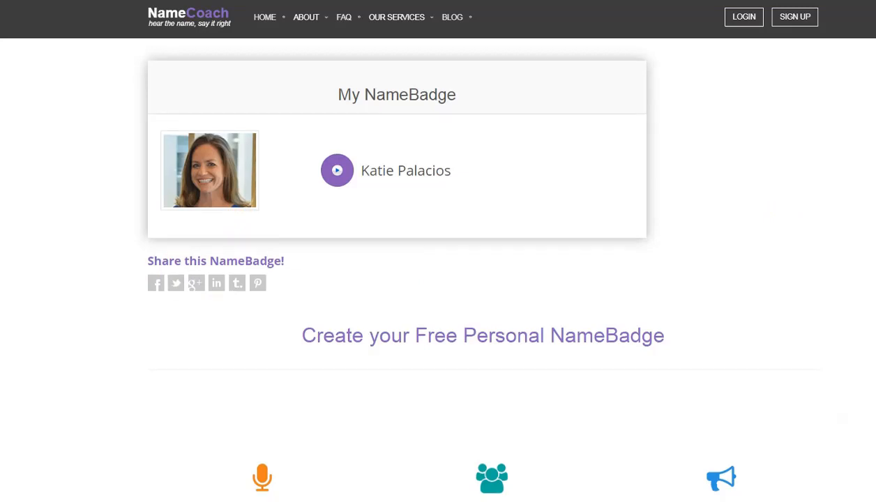
Step: Go to the Personal NameBadge page under Our Services
{"action": "scroll", "scroll_direction": "down", "scroll_amount": 3}
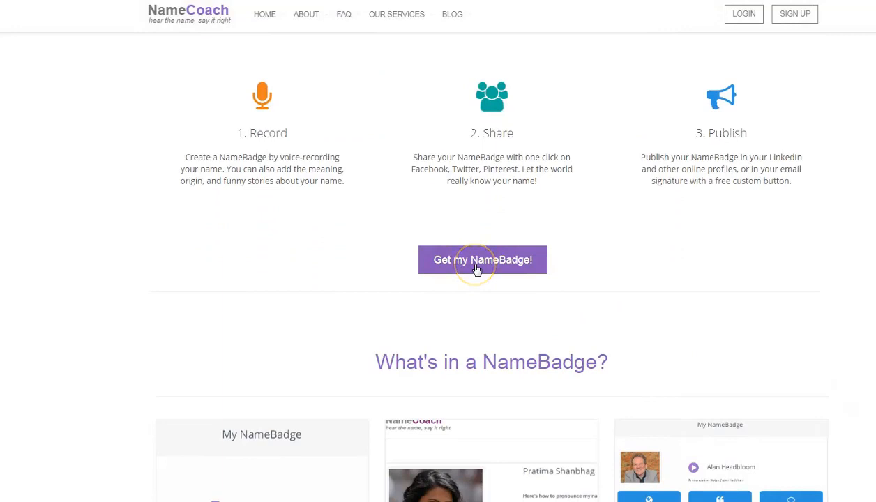
{"action": "left_click", "coordinate": [482, 260]}
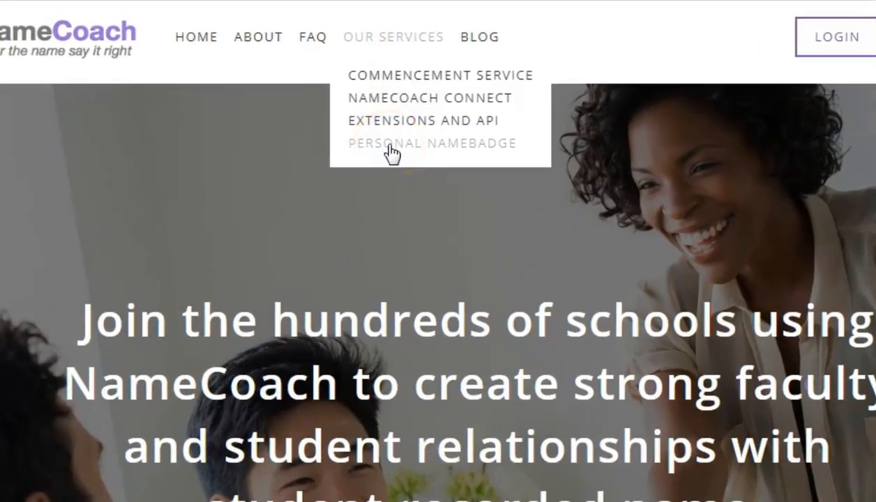
{"action": "left_click", "coordinate": [434, 143]}
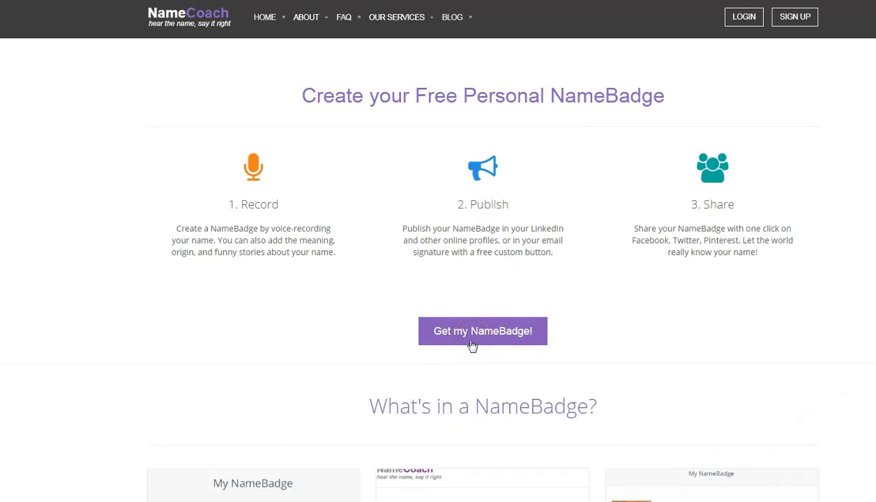
{"action": "left_click", "coordinate": [482, 331]}
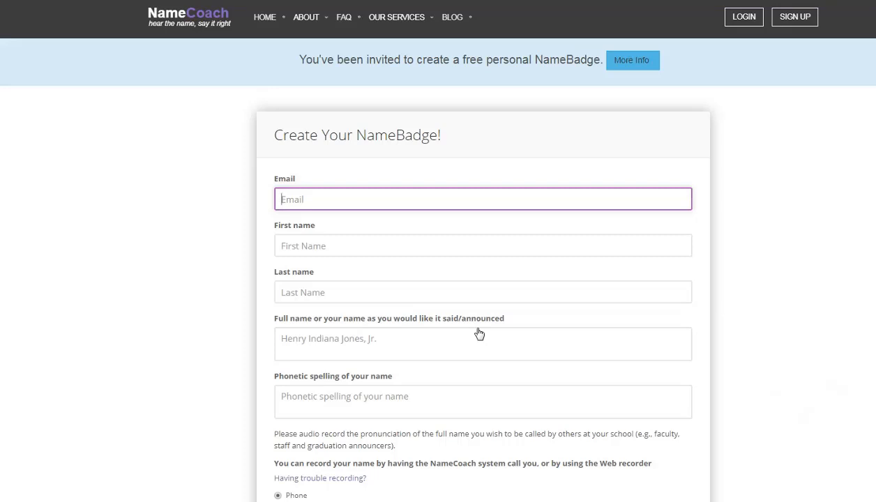
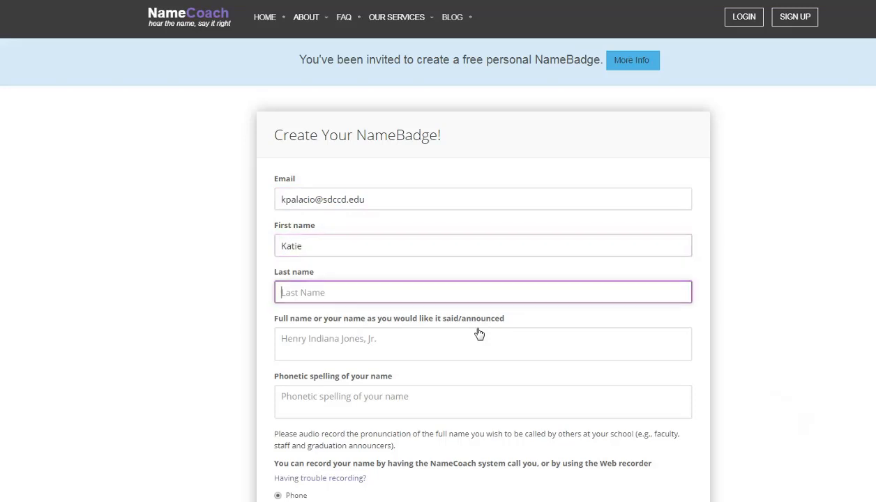
{"action": "type", "text": "Palacios"}
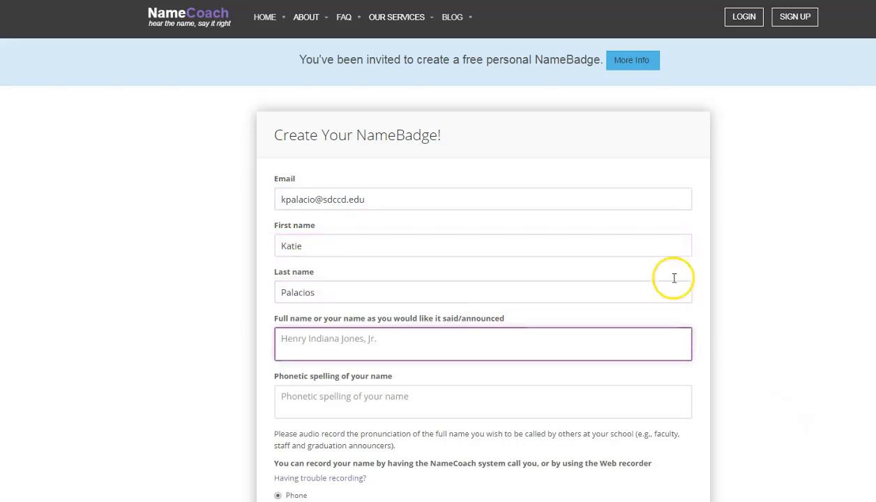
{"action": "scroll", "scroll_direction": "down", "scroll_amount": 3}
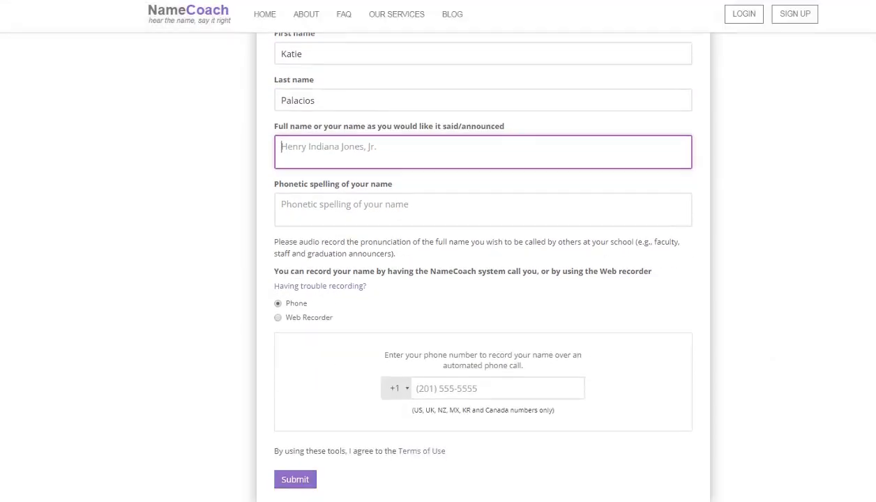
{"action": "mouse_move", "coordinate": [459, 135]}
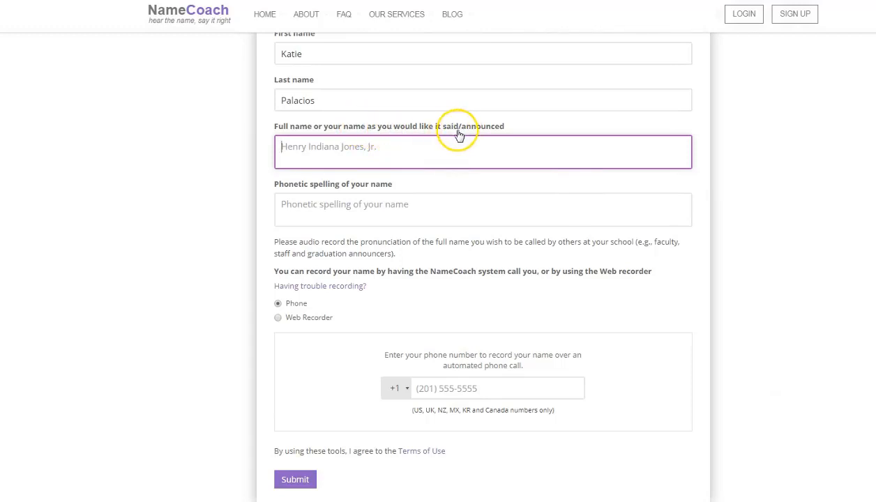
{"action": "left_click", "coordinate": [309, 209]}
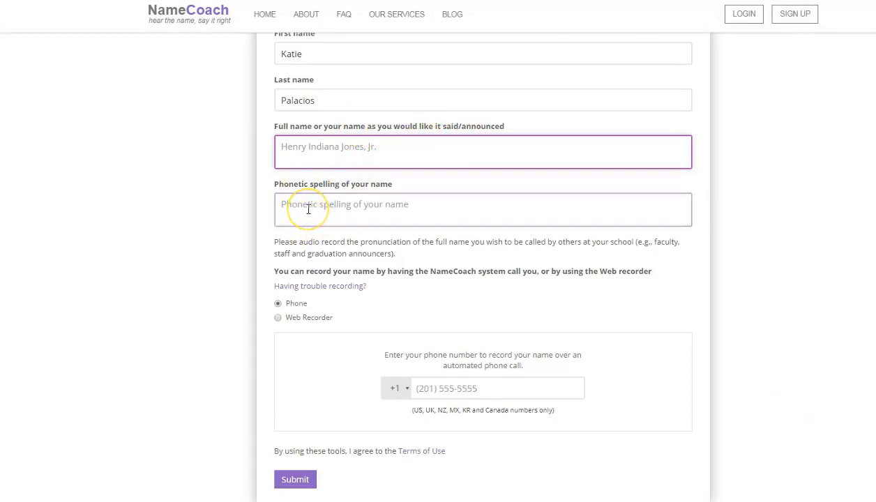
{"action": "left_click", "coordinate": [482, 210]}
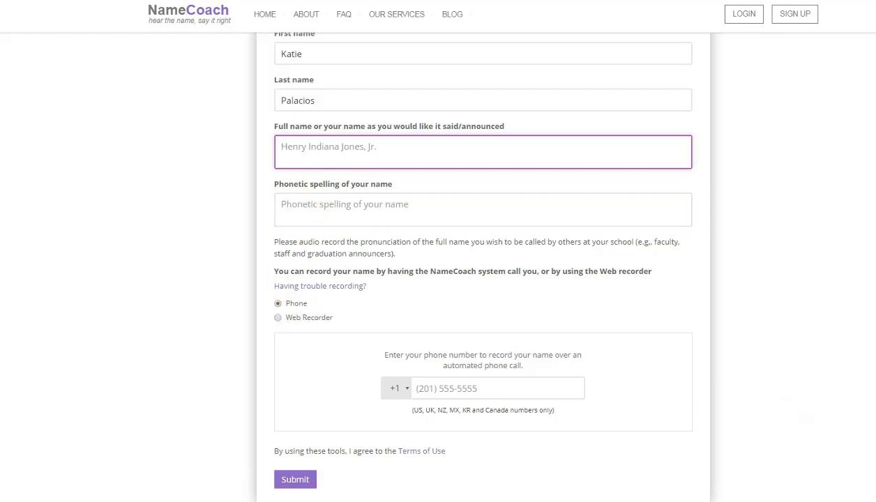
Step: Keep Phone selected, enter the phone number, and request the Call me now recording call
{"action": "scroll", "scroll_direction": "down", "scroll_amount": 3}
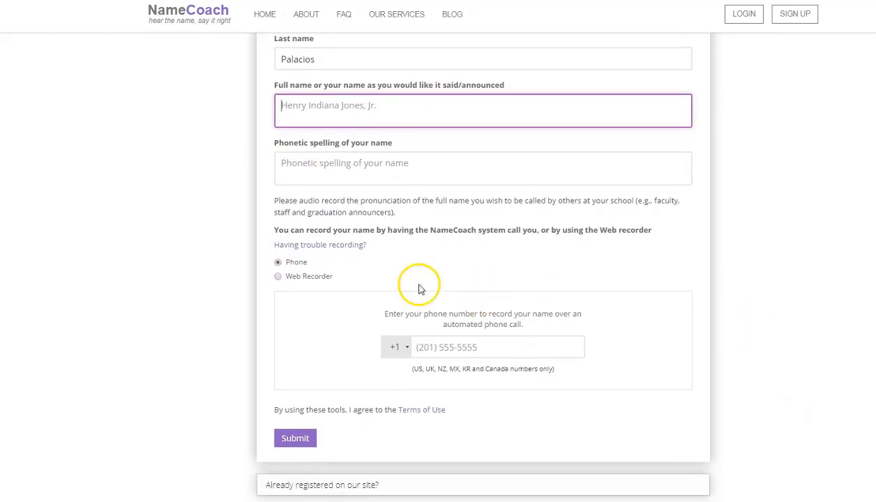
{"action": "mouse_move", "coordinate": [297, 280]}
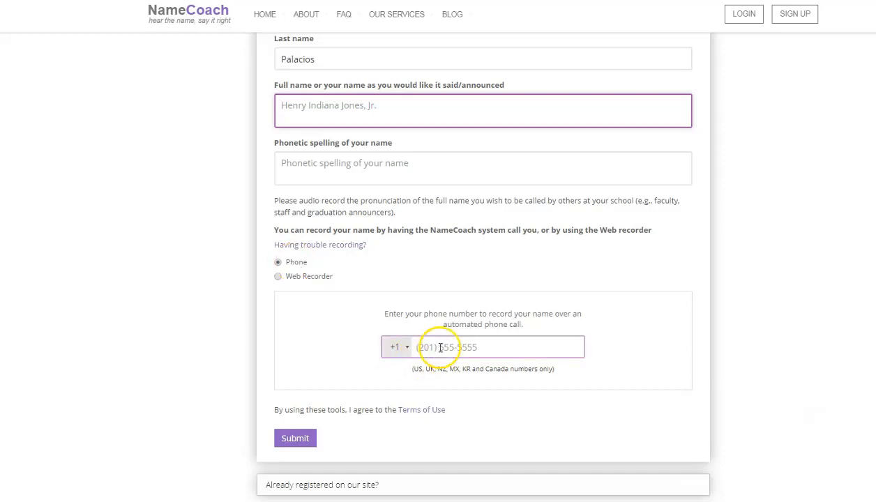
{"action": "left_click", "coordinate": [488, 347]}
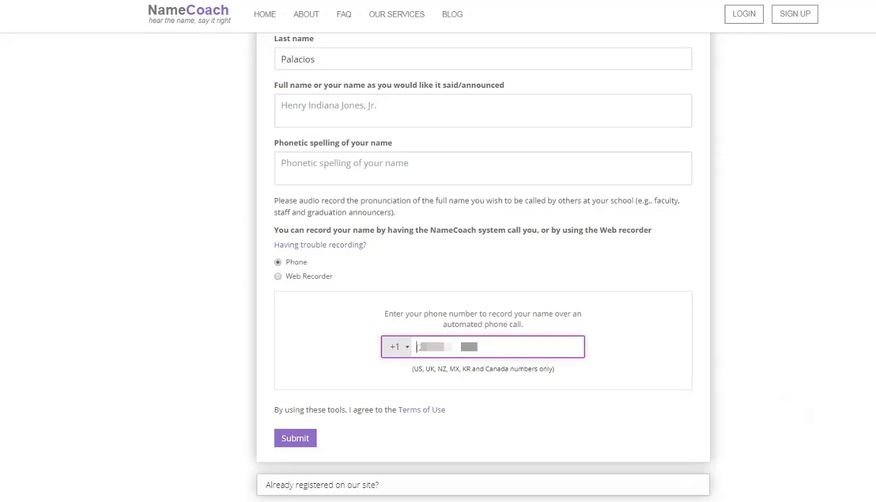
{"action": "type", "text": "6"}
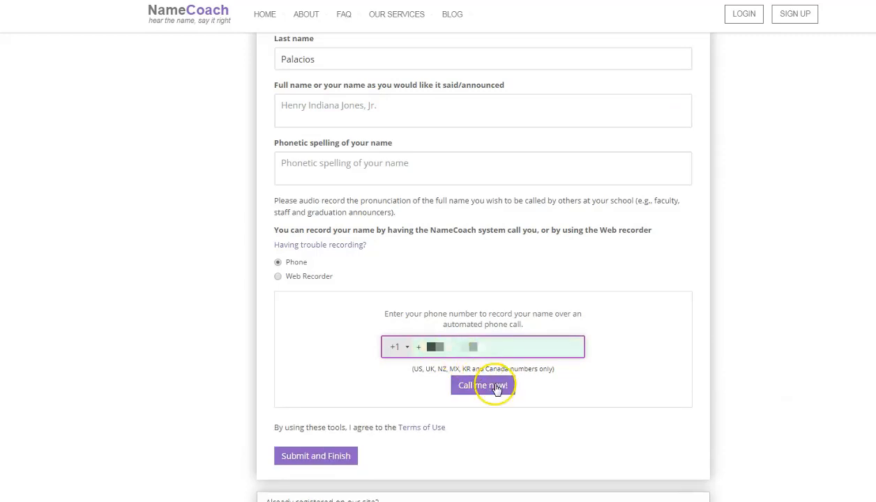
{"action": "left_click", "coordinate": [482, 385]}
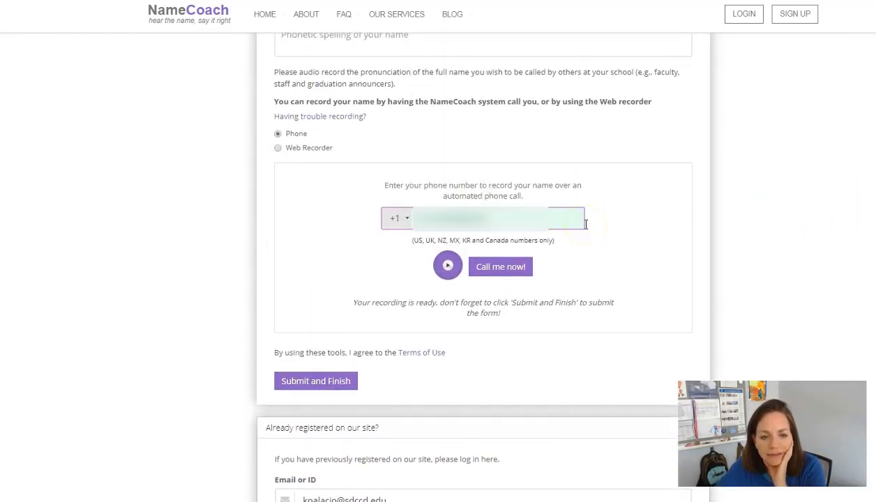
{"action": "left_click", "coordinate": [447, 265]}
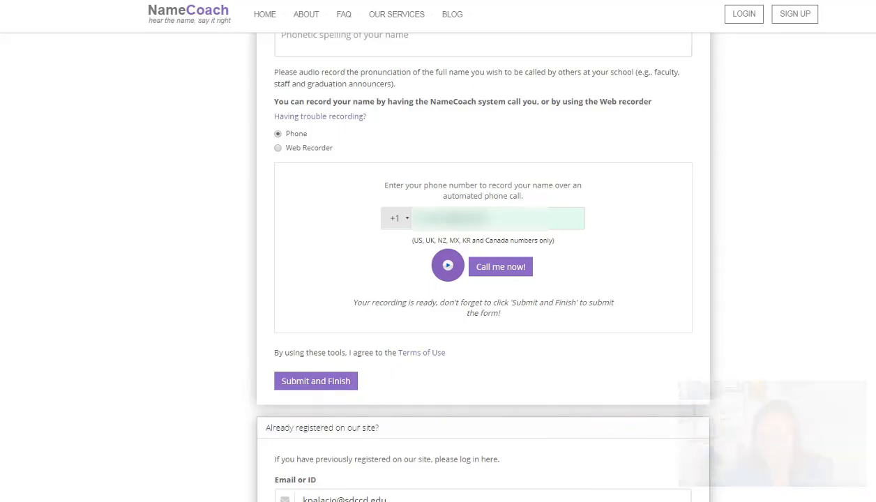
{"action": "left_click", "coordinate": [315, 381]}
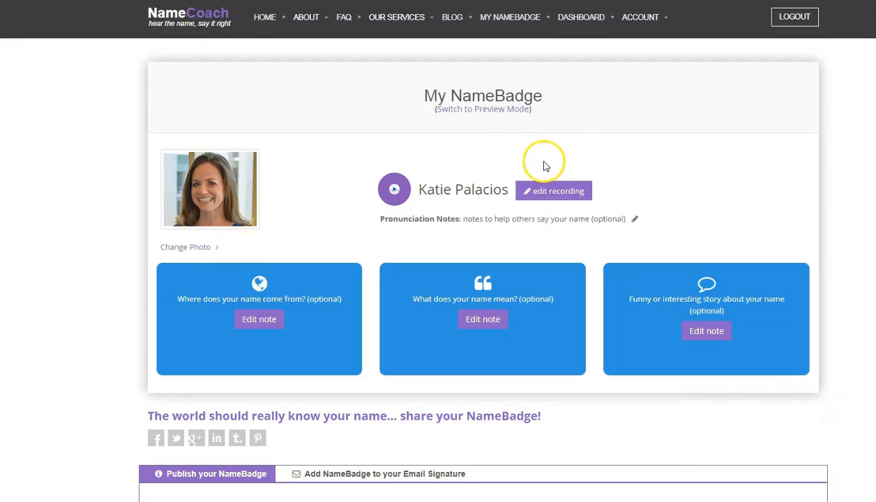
{"action": "mouse_move", "coordinate": [568, 313]}
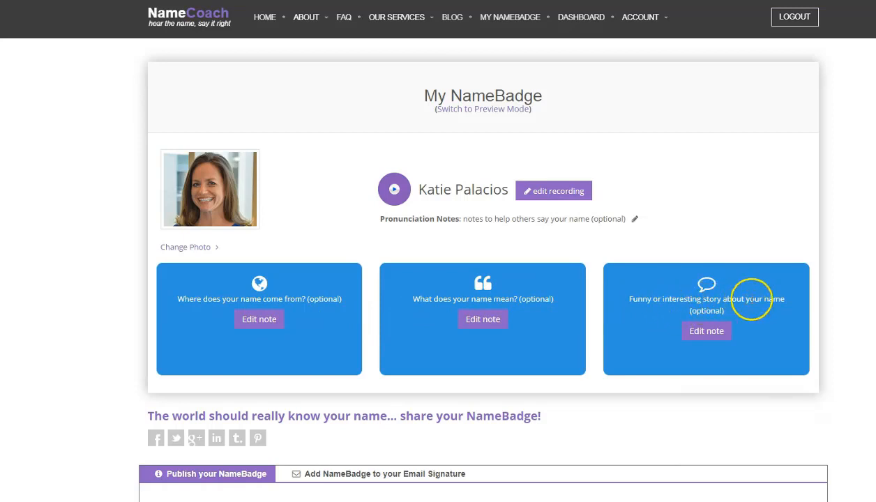
{"action": "mouse_move", "coordinate": [310, 296]}
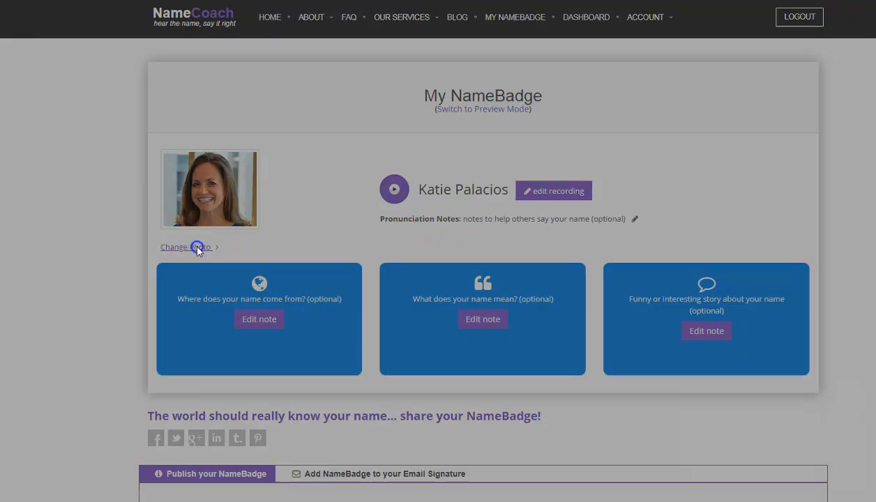
Step: Open the profile photo upload window, then close it
{"action": "left_click", "coordinate": [186, 247]}
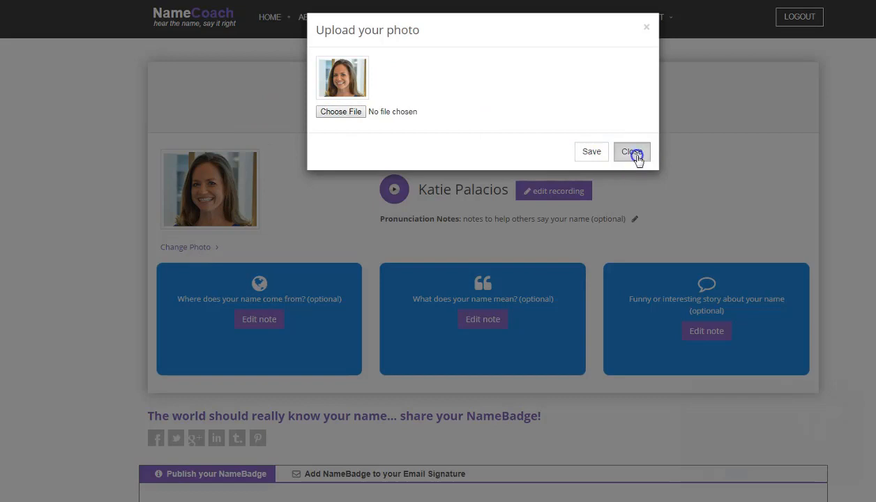
{"action": "left_click", "coordinate": [630, 151]}
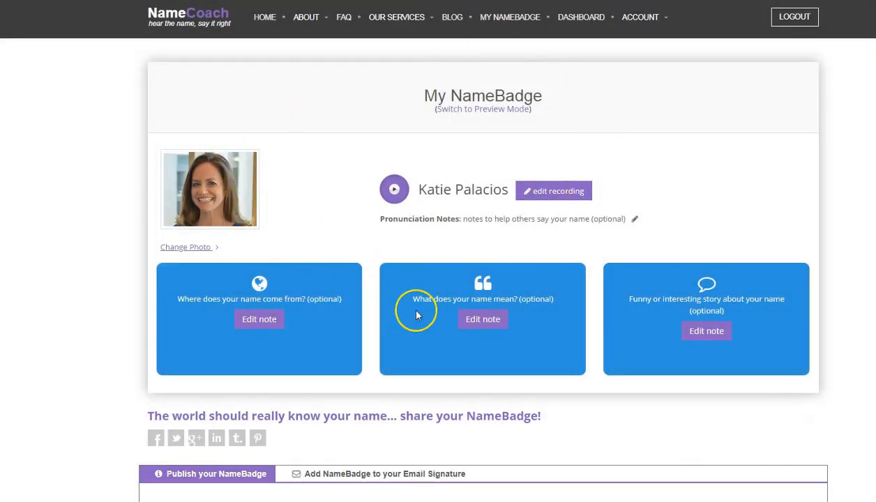
{"action": "mouse_move", "coordinate": [420, 309]}
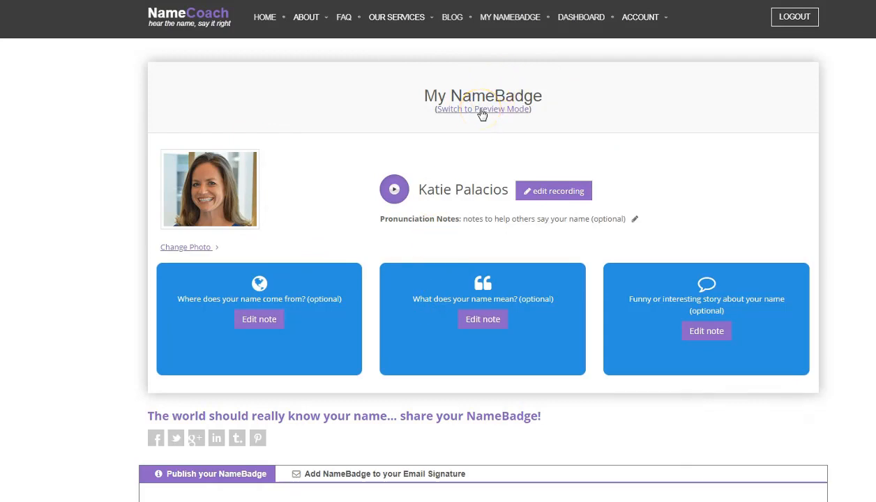
{"action": "left_click", "coordinate": [483, 109]}
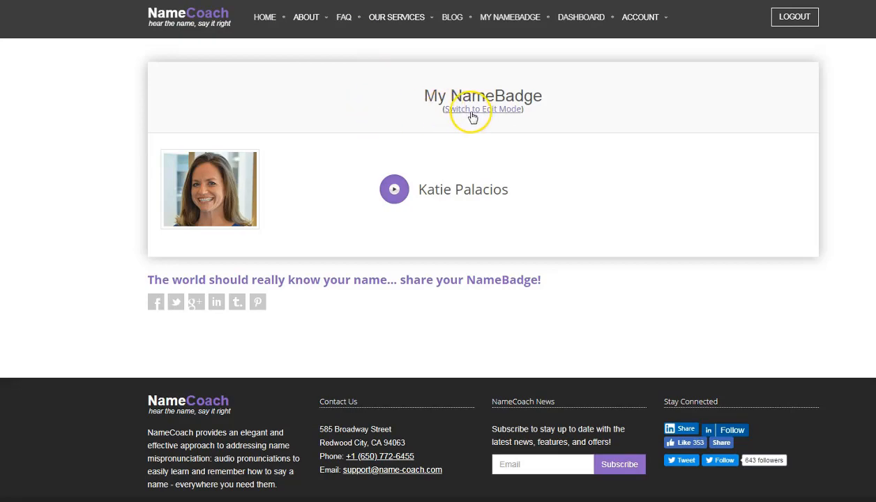
{"action": "left_click", "coordinate": [482, 109]}
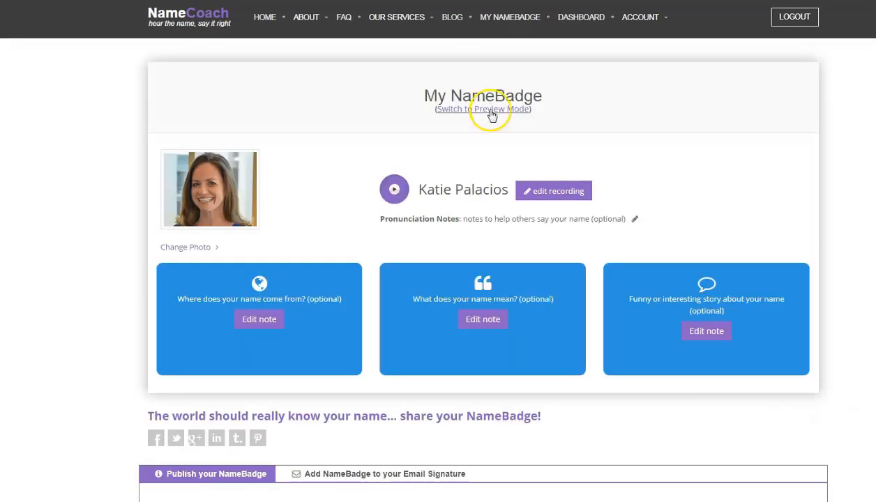
{"action": "scroll", "scroll_direction": "down", "scroll_amount": 3}
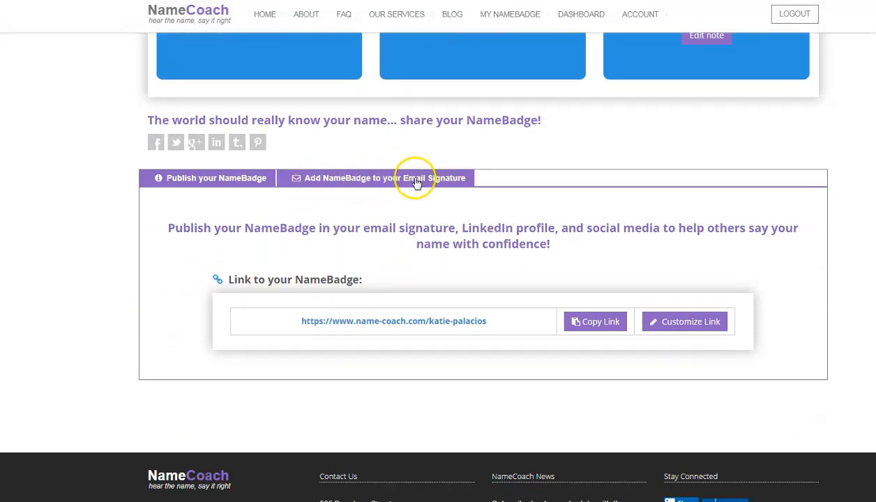
Step: Open the email signature section and copy the Hear my name button to the clipboard
{"action": "left_click", "coordinate": [382, 178]}
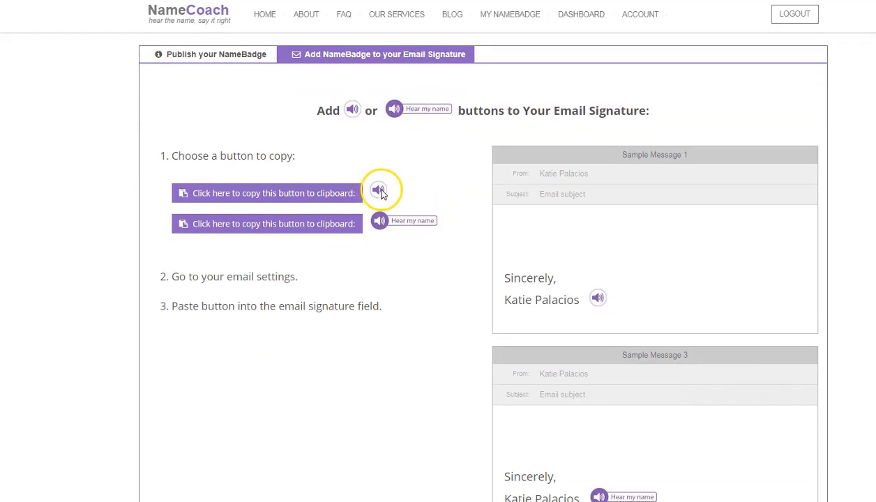
{"action": "mouse_move", "coordinate": [379, 223]}
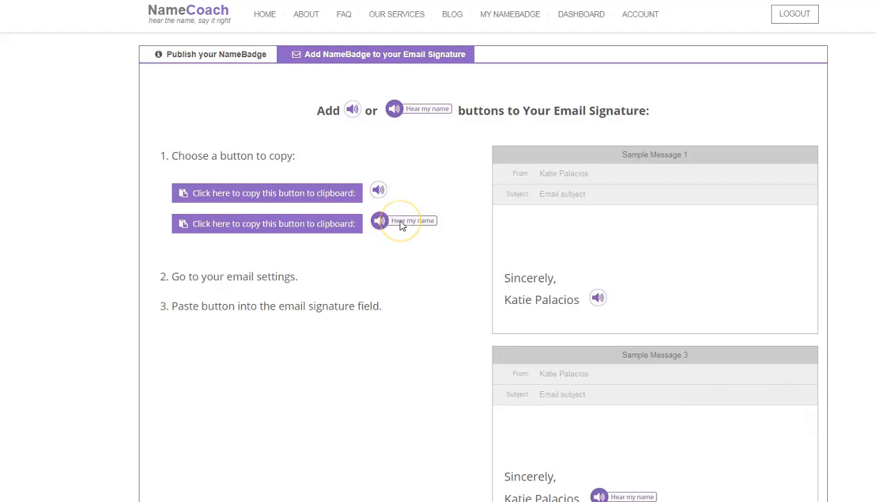
{"action": "mouse_move", "coordinate": [238, 233]}
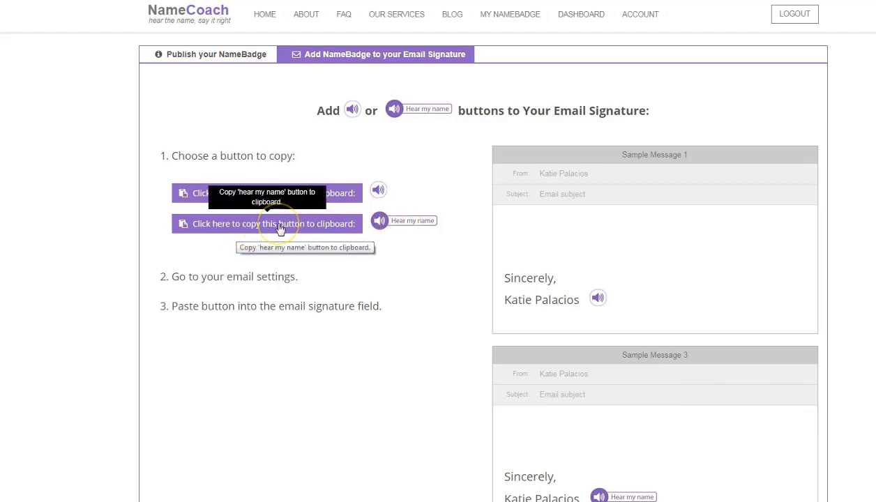
{"action": "left_click", "coordinate": [266, 223]}
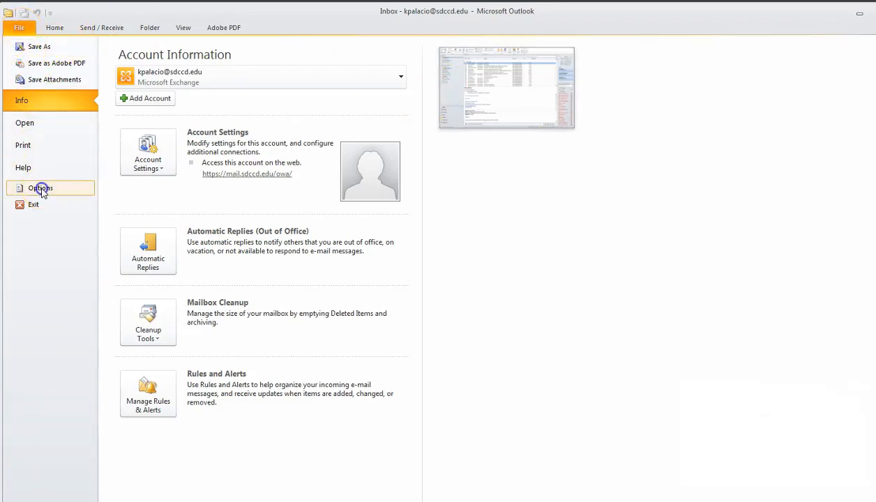
Step: Paste the Hear my name button into Outlook's signature via Options > Mail > Signatures, then save
{"action": "left_click", "coordinate": [40, 188]}
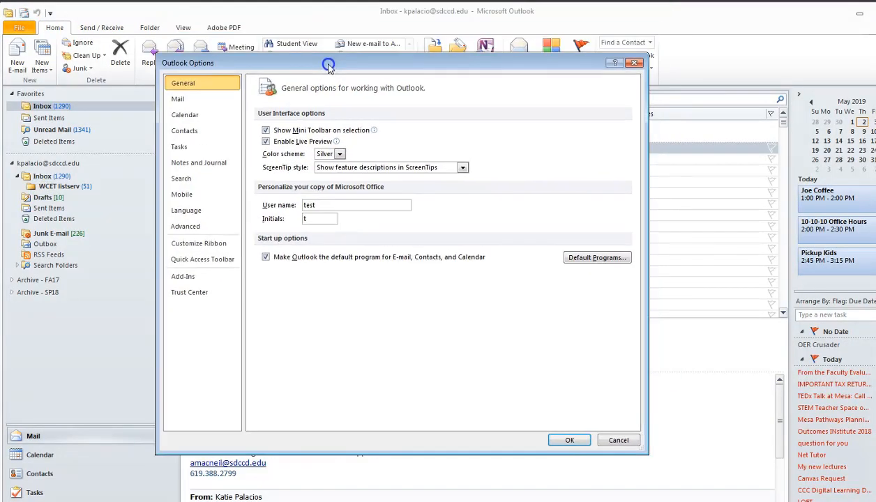
{"action": "mouse_move", "coordinate": [199, 162]}
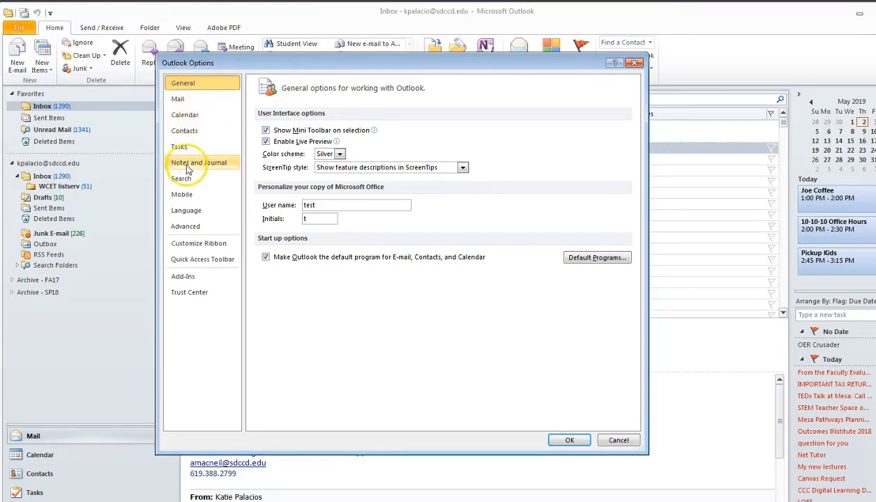
{"action": "left_click", "coordinate": [177, 99]}
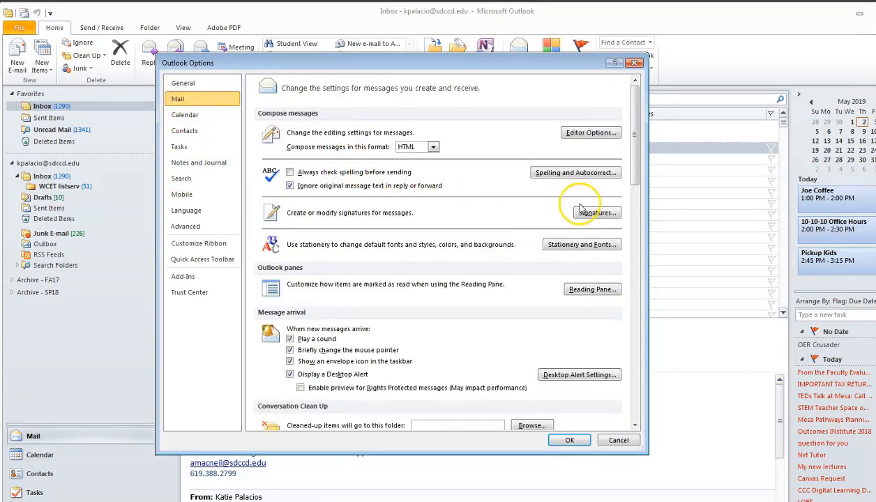
{"action": "left_click", "coordinate": [592, 212]}
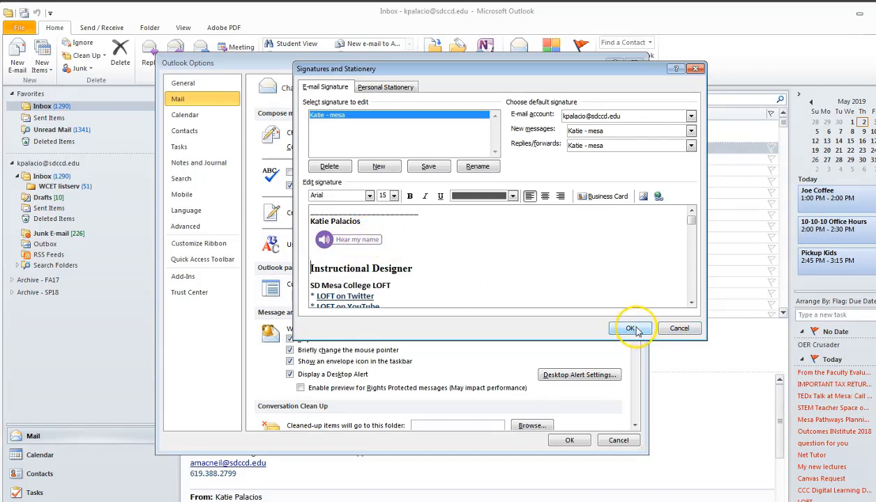
{"action": "left_click", "coordinate": [630, 328]}
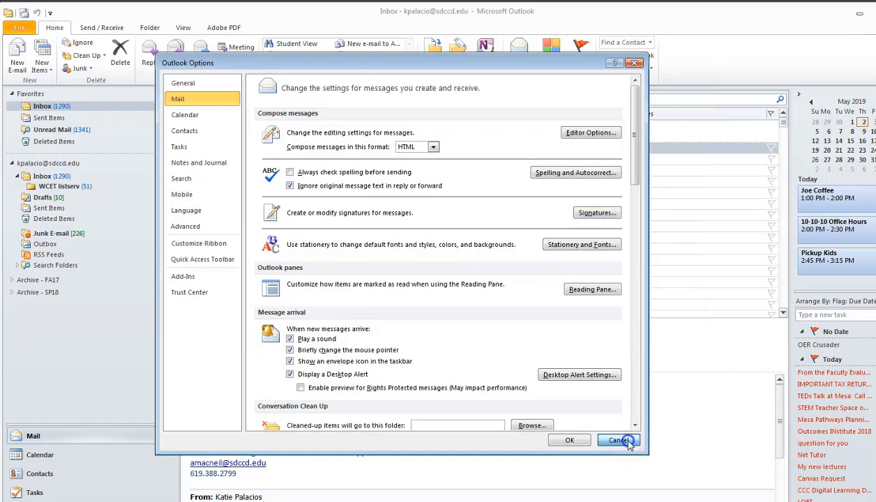
{"action": "left_click", "coordinate": [616, 440]}
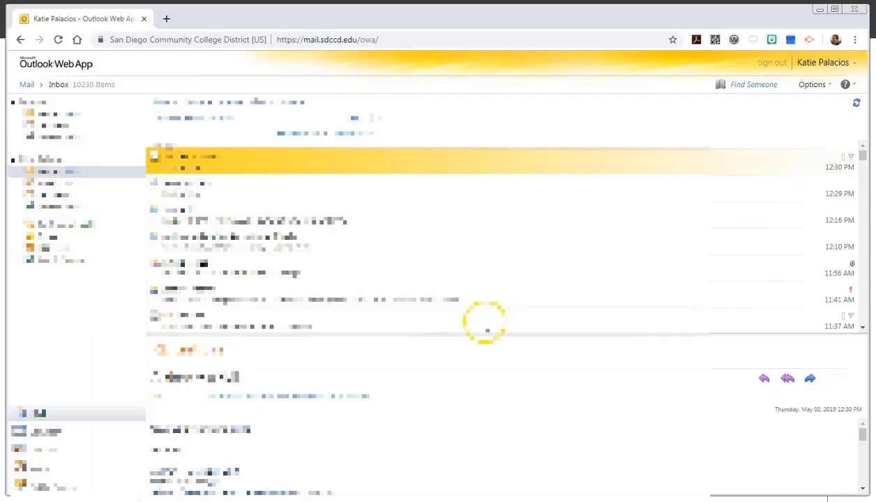
{"action": "mouse_move", "coordinate": [484, 323]}
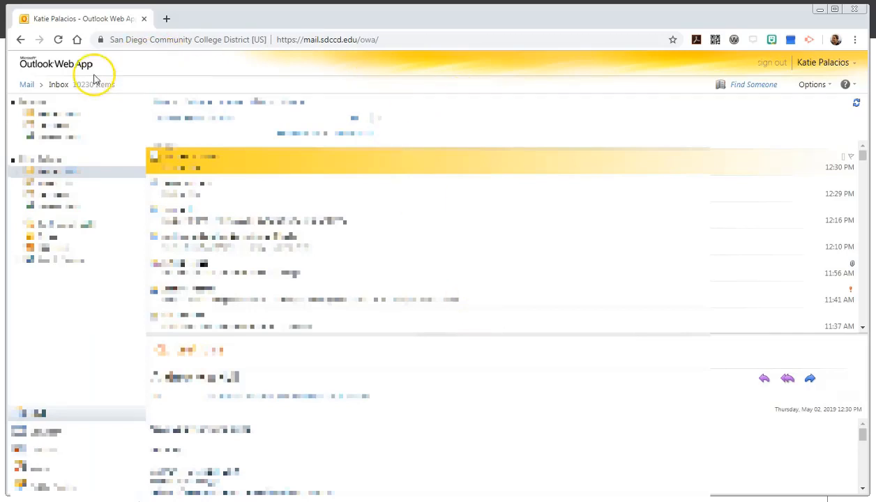
Step: Open Options > See All Options in Outlook Web App and choose Settings
{"action": "left_click", "coordinate": [812, 84]}
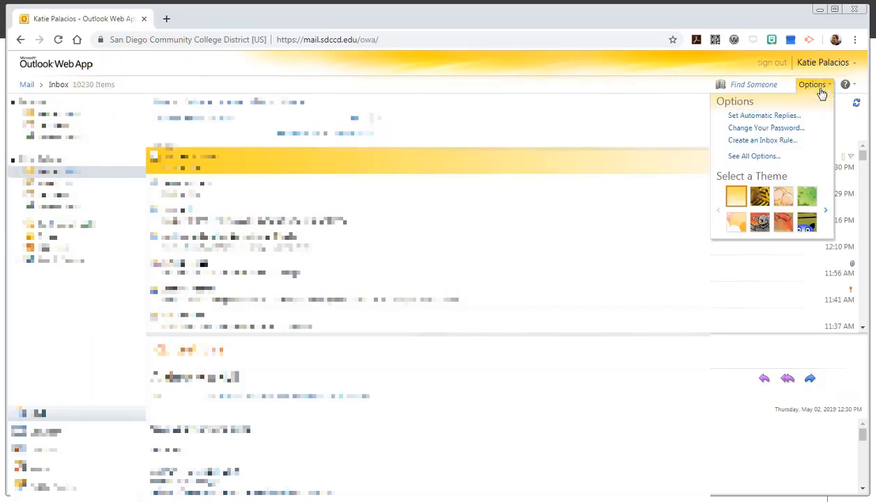
{"action": "mouse_move", "coordinate": [754, 156]}
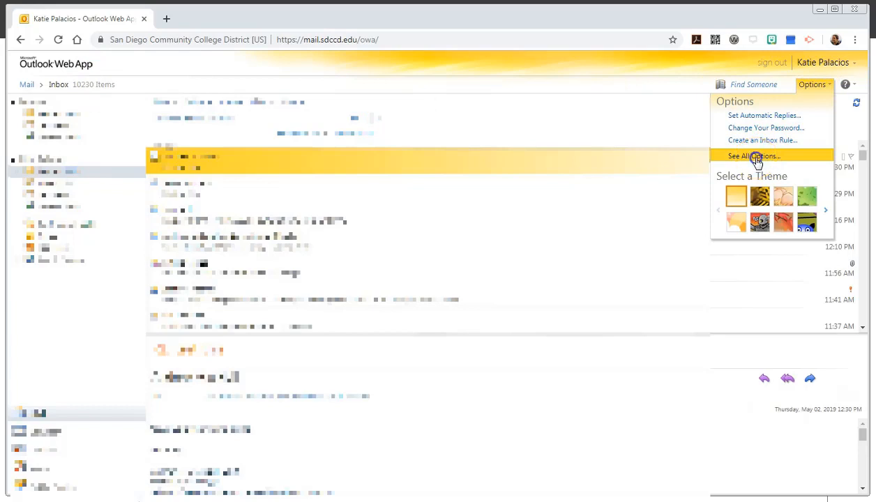
{"action": "left_click", "coordinate": [753, 155]}
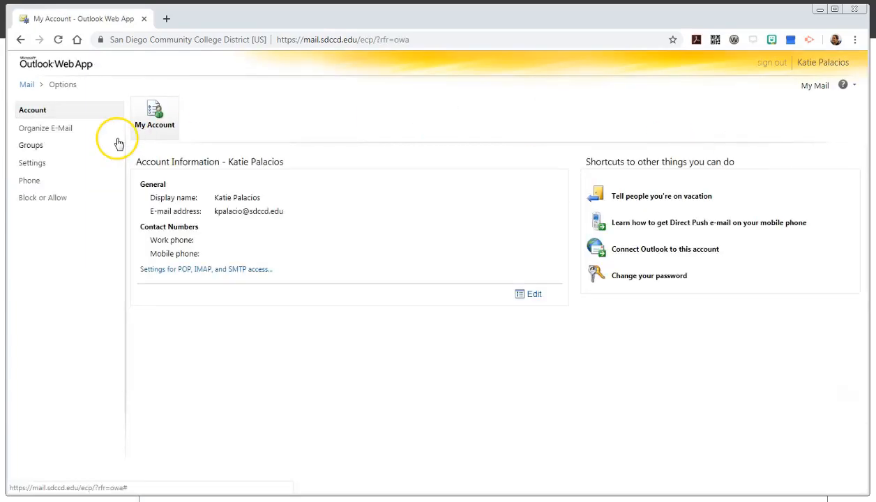
{"action": "mouse_move", "coordinate": [32, 168]}
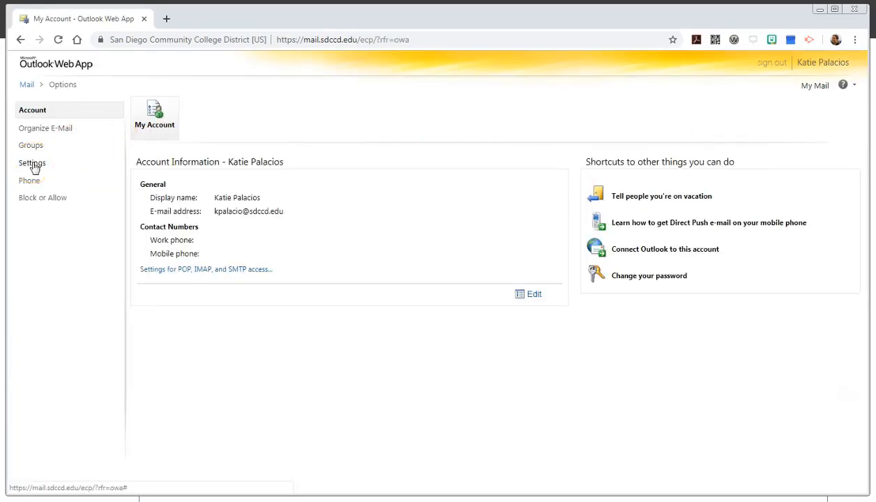
{"action": "left_click", "coordinate": [32, 163]}
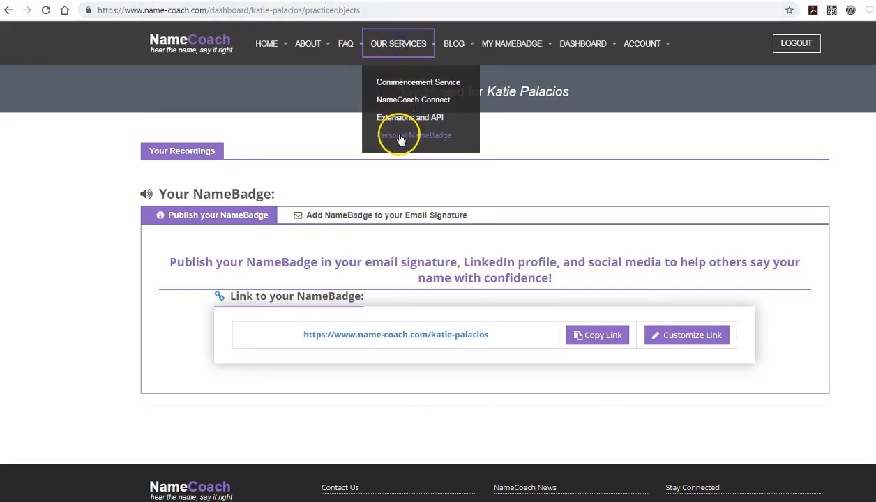
Step: Choose Personal NameBadge from NameCoach's Our Services menu
{"action": "left_click", "coordinate": [415, 135]}
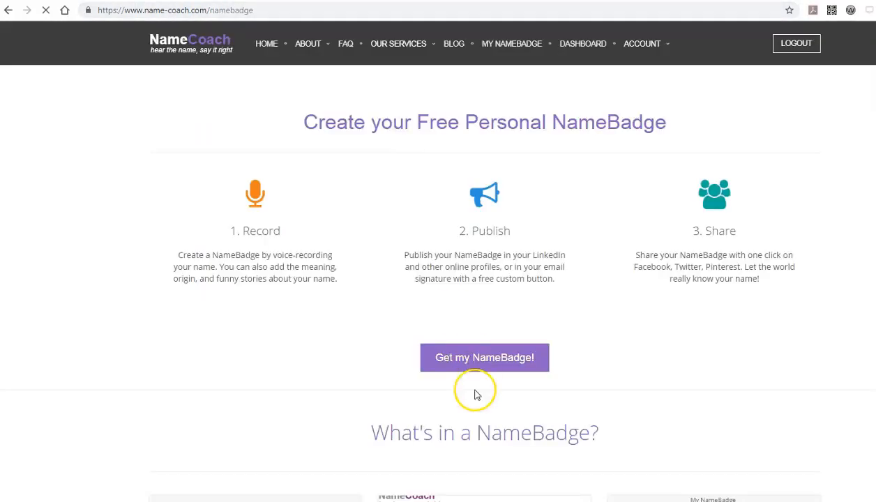